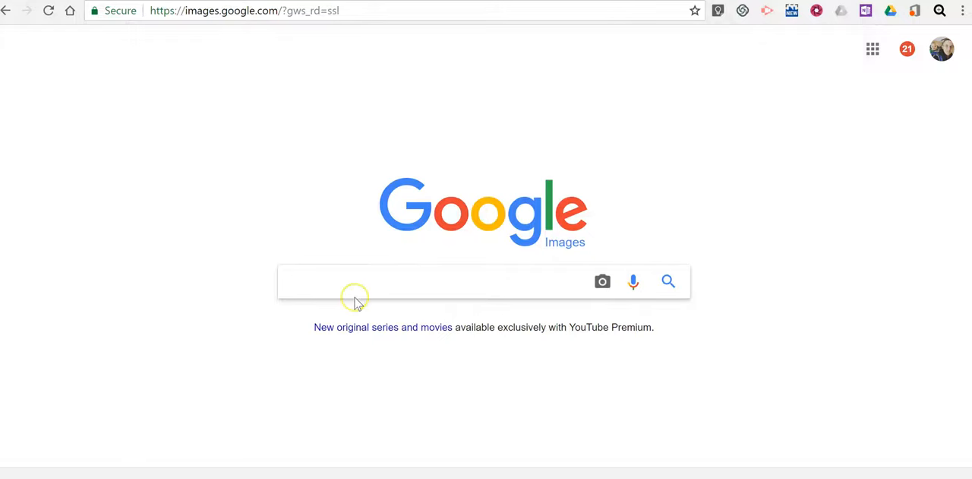
- Search Google Images for 'puppy'
{"action": "type", "text": "puppy"}
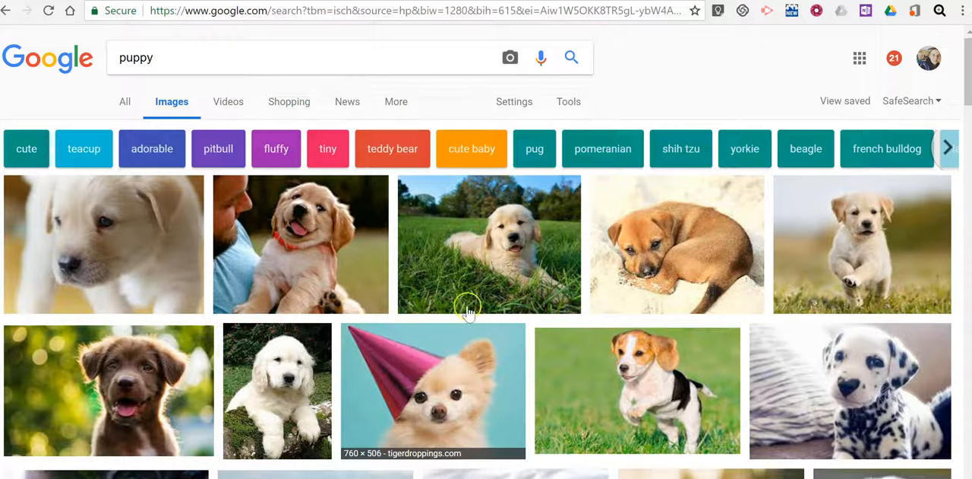
{"action": "mouse_move", "coordinate": [568, 100]}
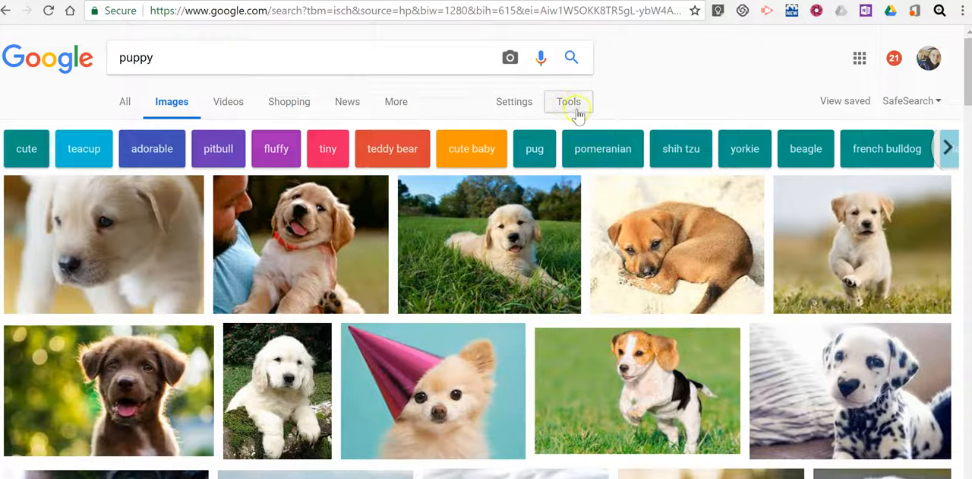
- Filter the puppy results by usage rights 'Labeled for reuse with modification'
{"action": "left_click", "coordinate": [569, 100]}
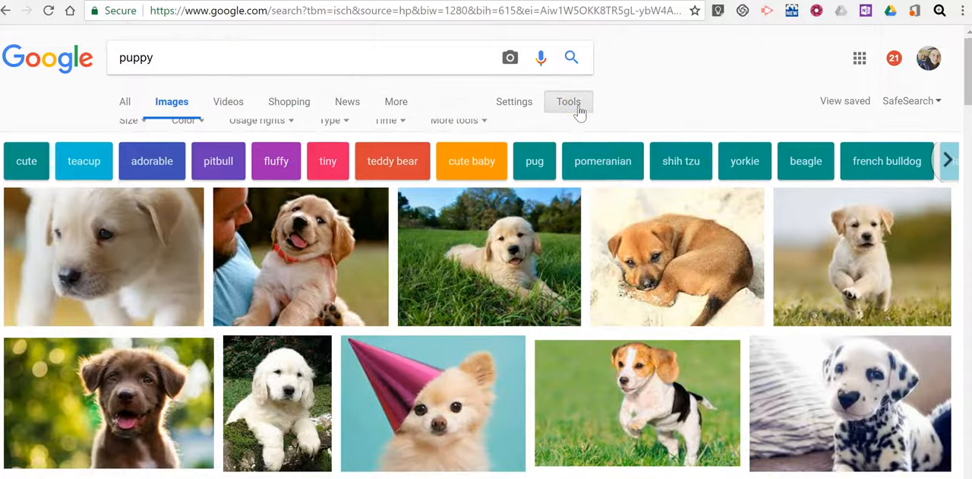
{"action": "left_click", "coordinate": [257, 129]}
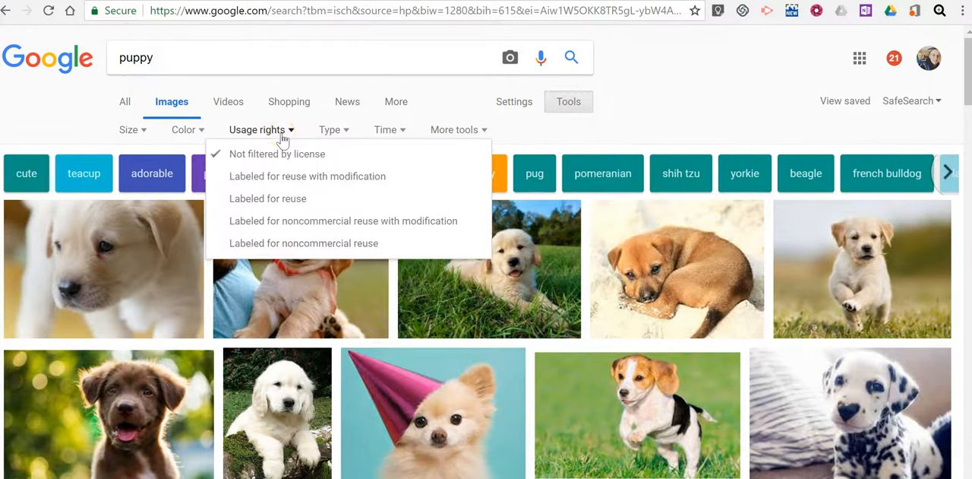
{"action": "mouse_move", "coordinate": [296, 197]}
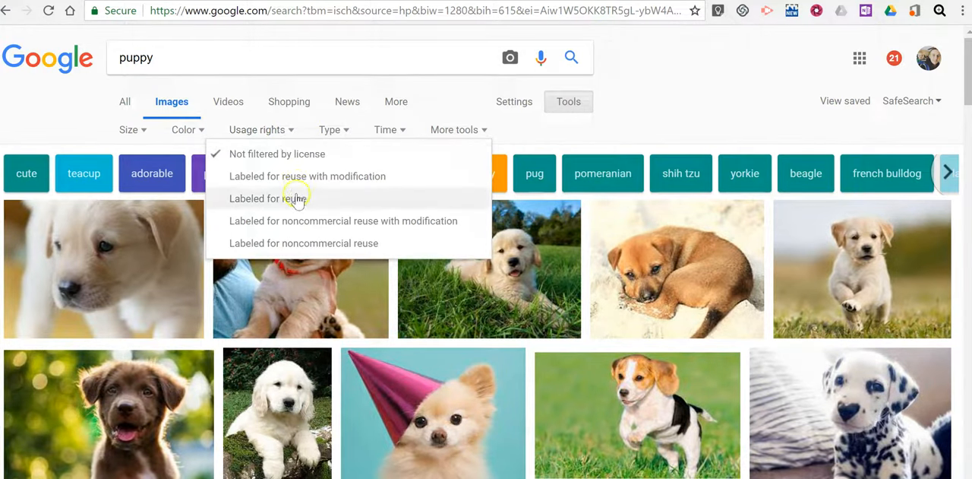
{"action": "mouse_move", "coordinate": [297, 182]}
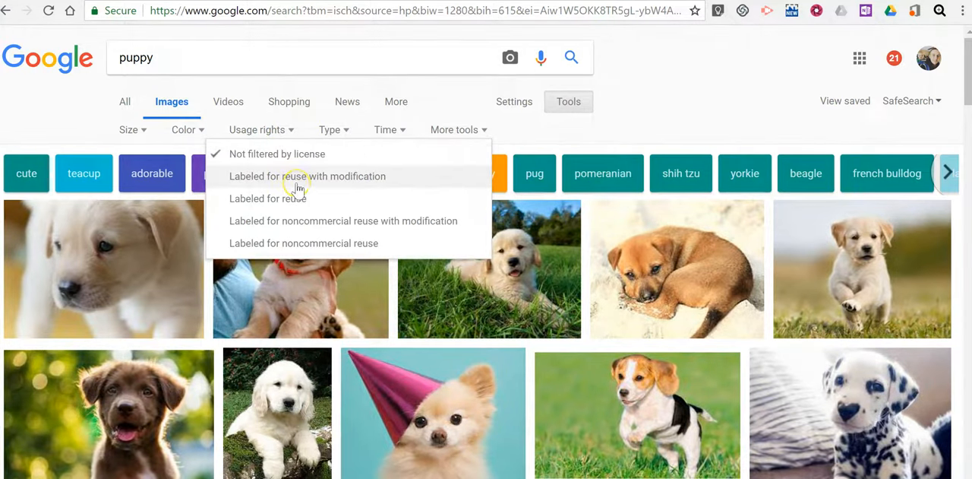
{"action": "mouse_move", "coordinate": [304, 161]}
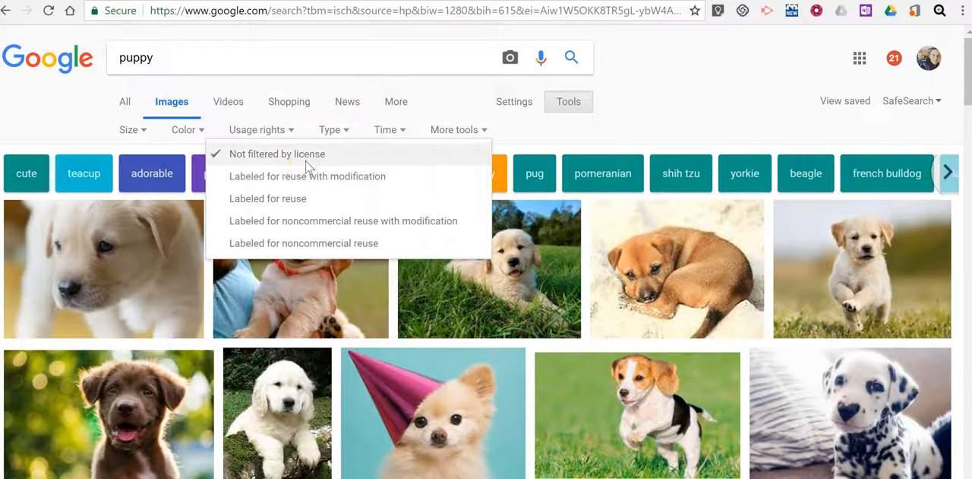
{"action": "mouse_move", "coordinate": [309, 185]}
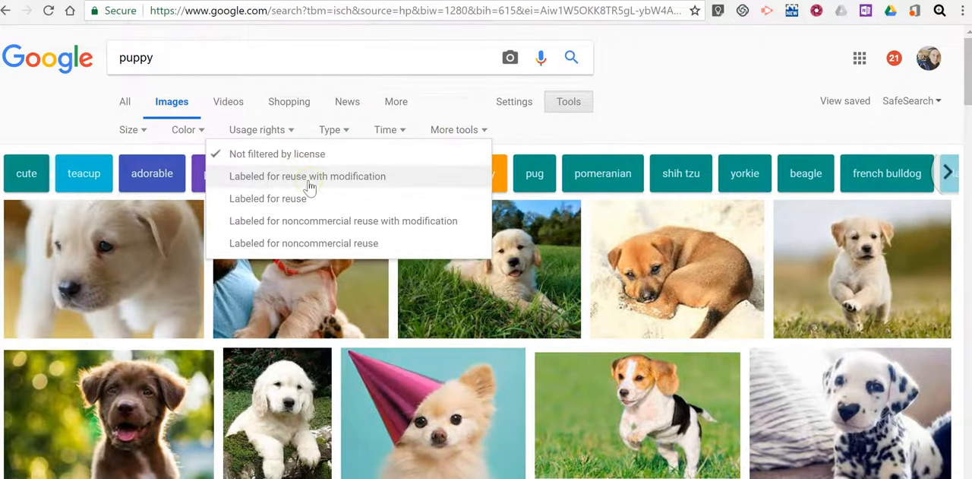
{"action": "left_click", "coordinate": [307, 175]}
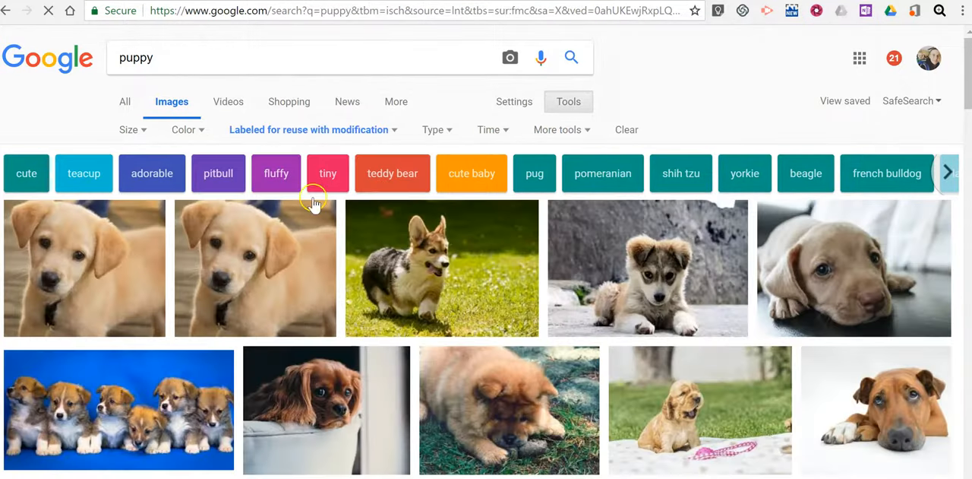
{"action": "mouse_move", "coordinate": [434, 260]}
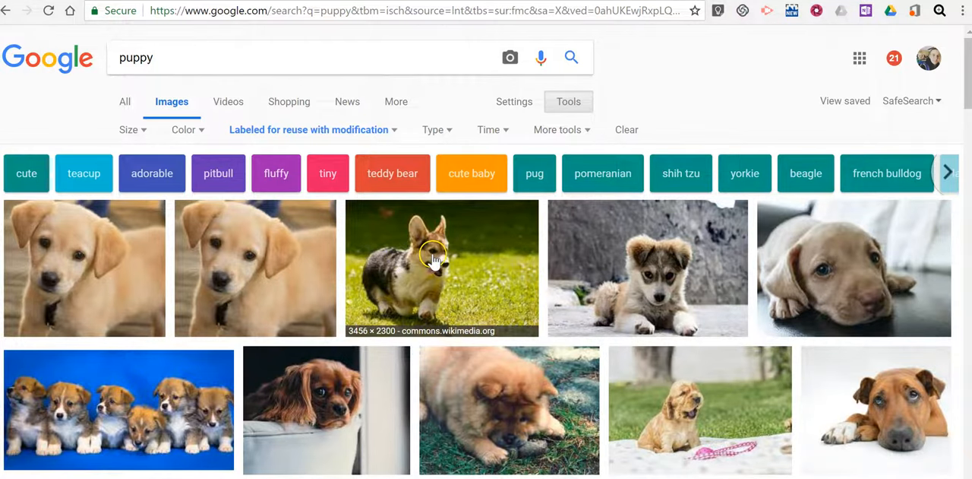
{"action": "mouse_move", "coordinate": [448, 281]}
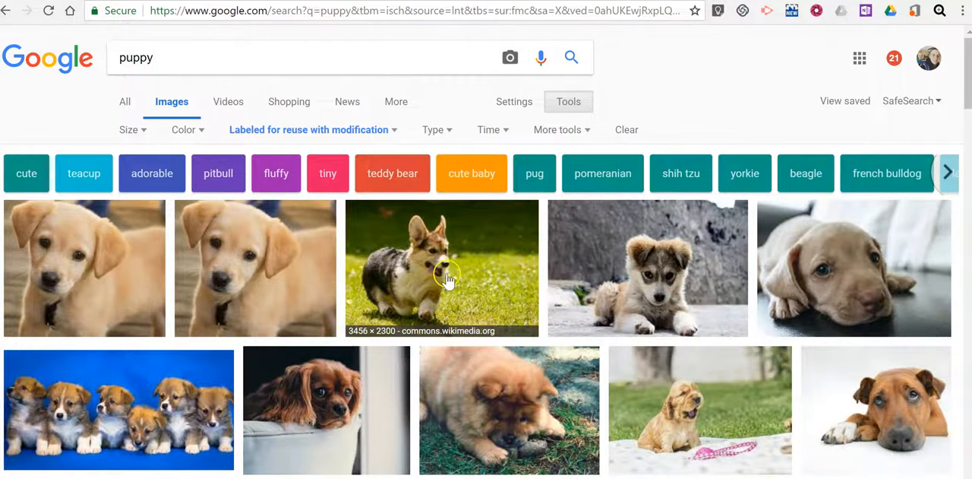
- Preview the Pembroke Welsh Corgi puppy thumbnail from Wikimedia Commons
{"action": "left_click", "coordinate": [447, 281]}
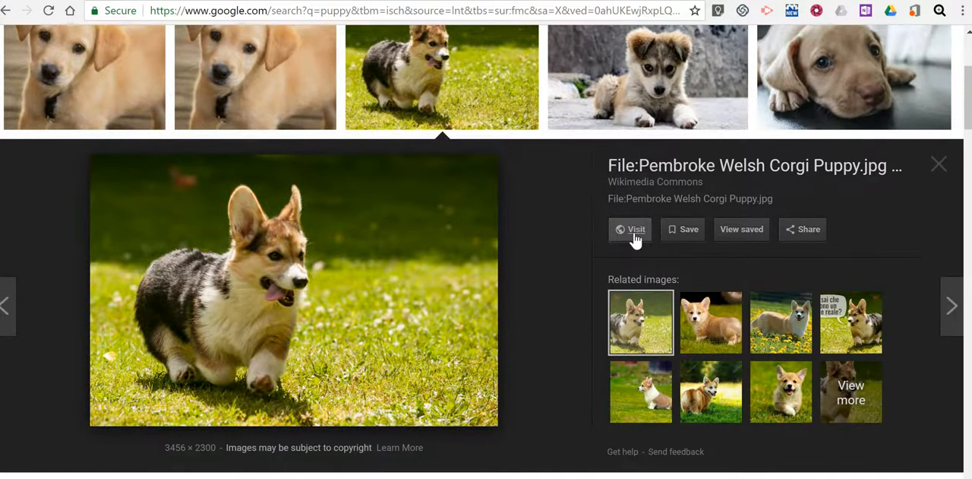
- Visit the corgi's Wikimedia Commons file page and read its Summary and CC BY-SA 2.0 licensing
{"action": "left_click", "coordinate": [629, 228]}
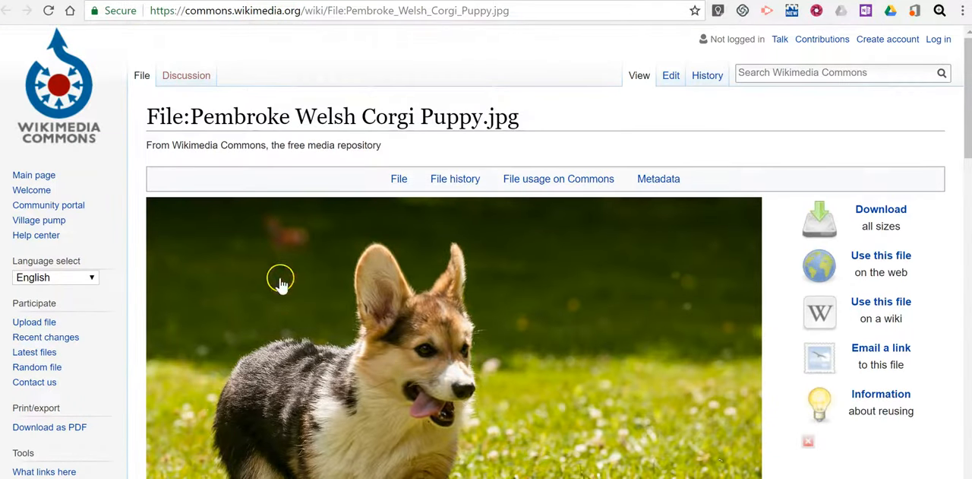
{"action": "mouse_move", "coordinate": [580, 249]}
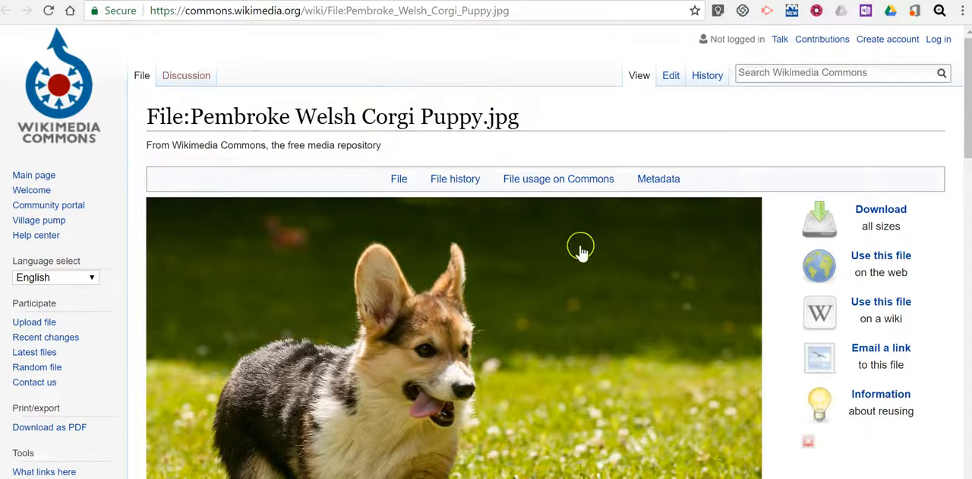
{"action": "scroll", "scroll_direction": "down", "scroll_amount": 3}
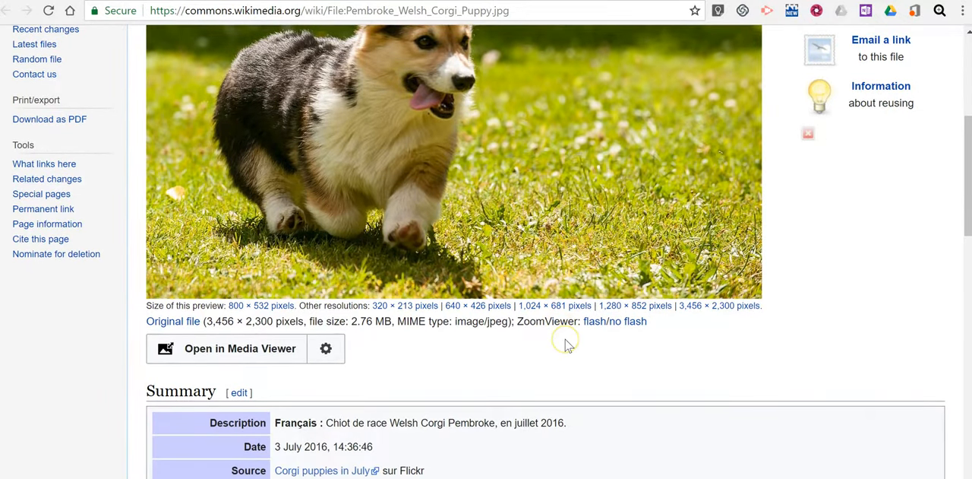
{"action": "scroll", "scroll_direction": "down", "scroll_amount": 3}
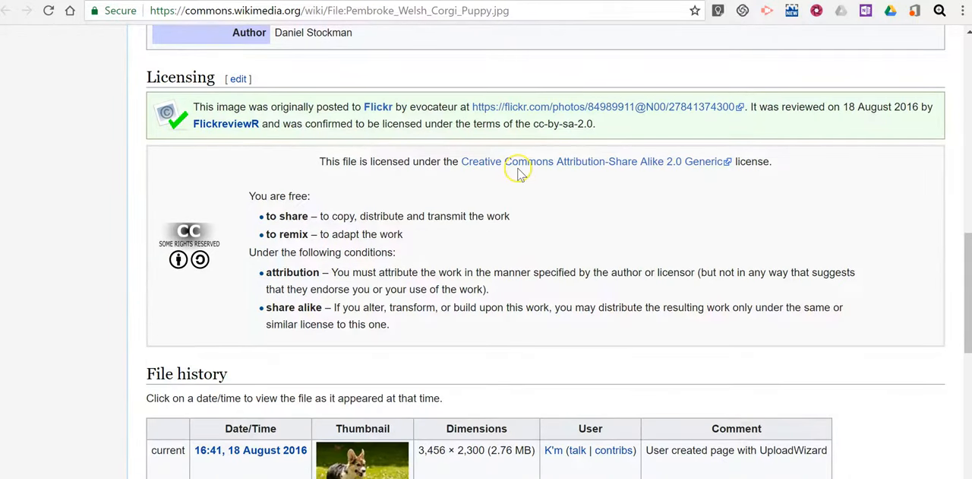
{"action": "mouse_move", "coordinate": [527, 198]}
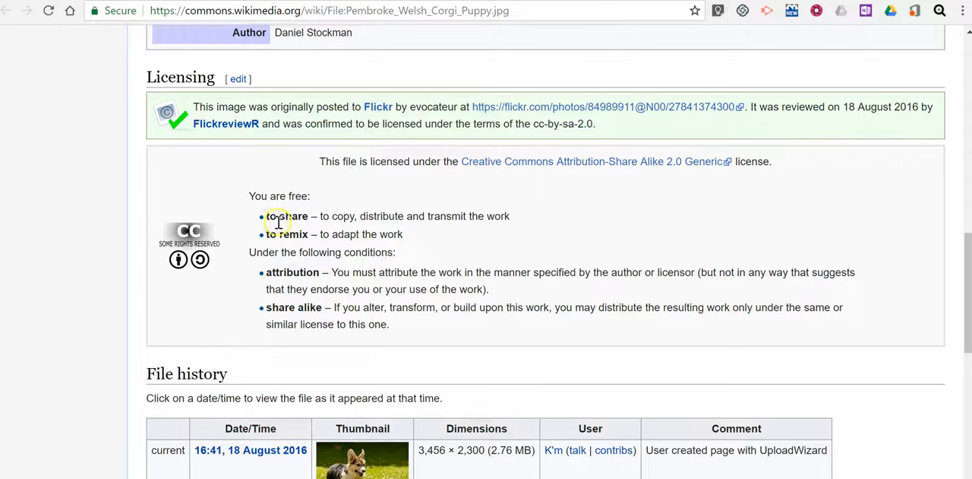
{"action": "mouse_move", "coordinate": [344, 309]}
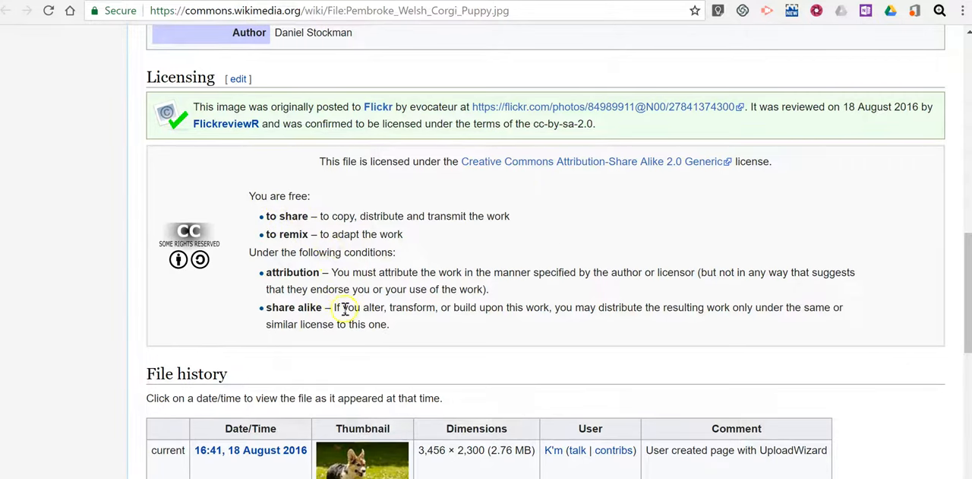
{"action": "mouse_move", "coordinate": [286, 282]}
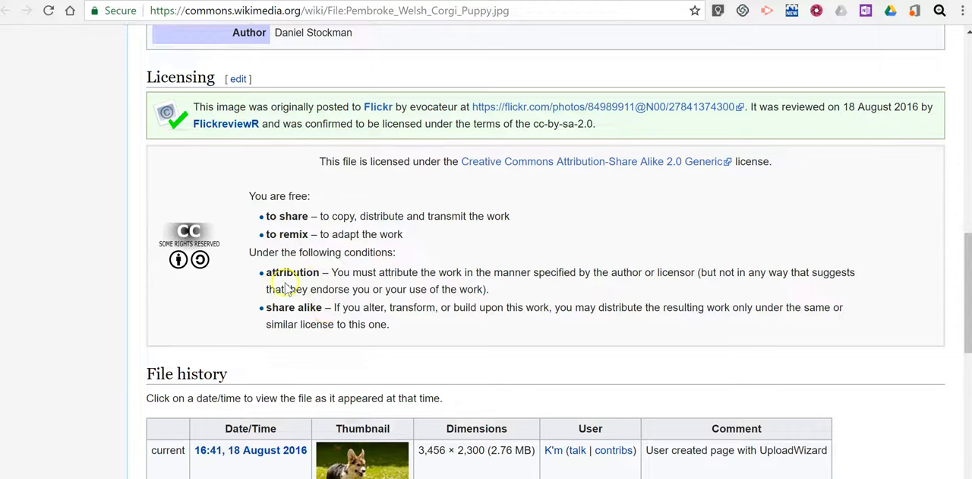
{"action": "scroll", "scroll_direction": "down", "scroll_amount": 3}
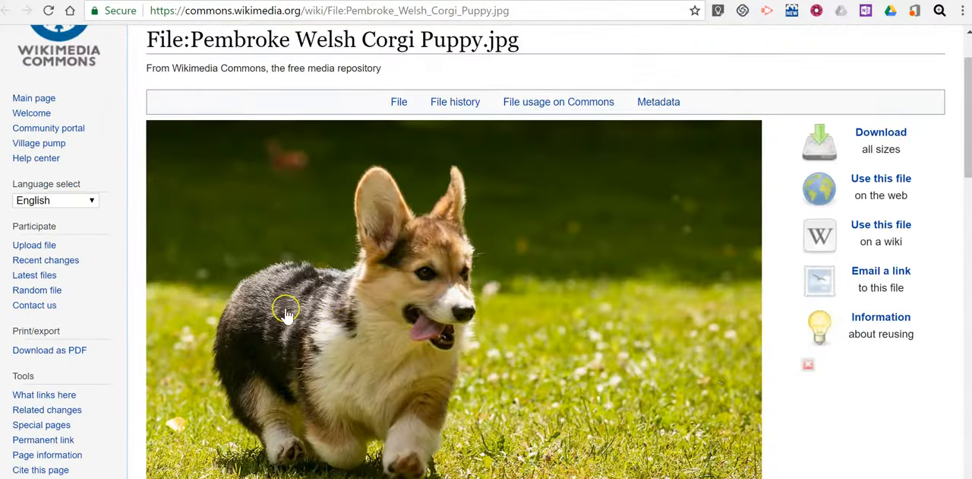
{"action": "scroll", "scroll_direction": "down", "scroll_amount": 3}
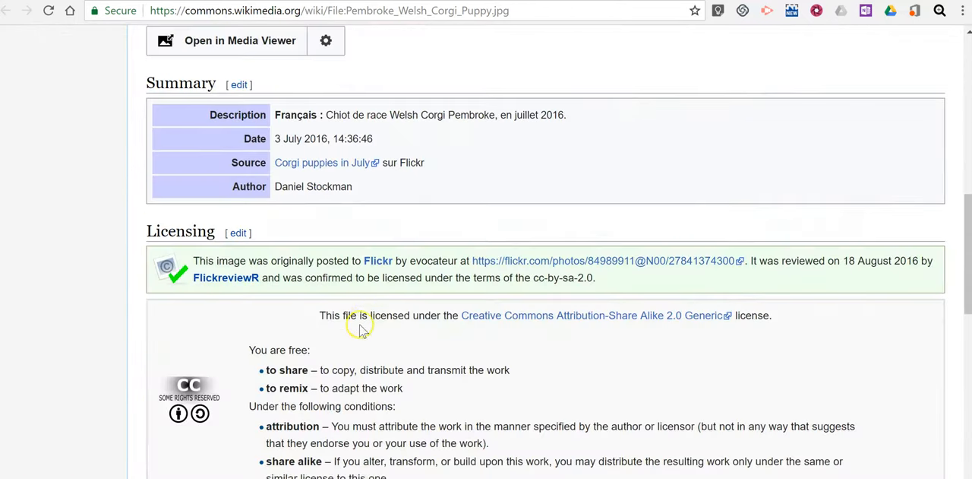
{"action": "scroll", "scroll_direction": "down", "scroll_amount": 3}
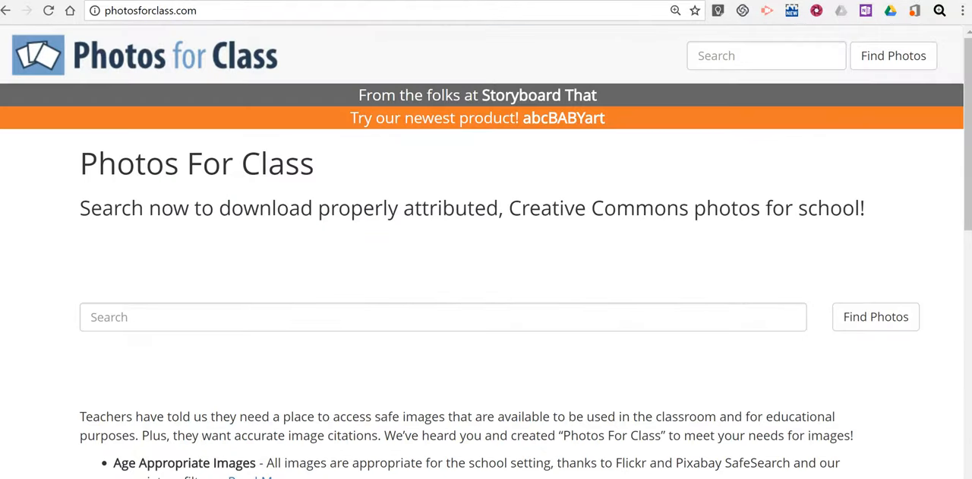
{"action": "mouse_move", "coordinate": [161, 206]}
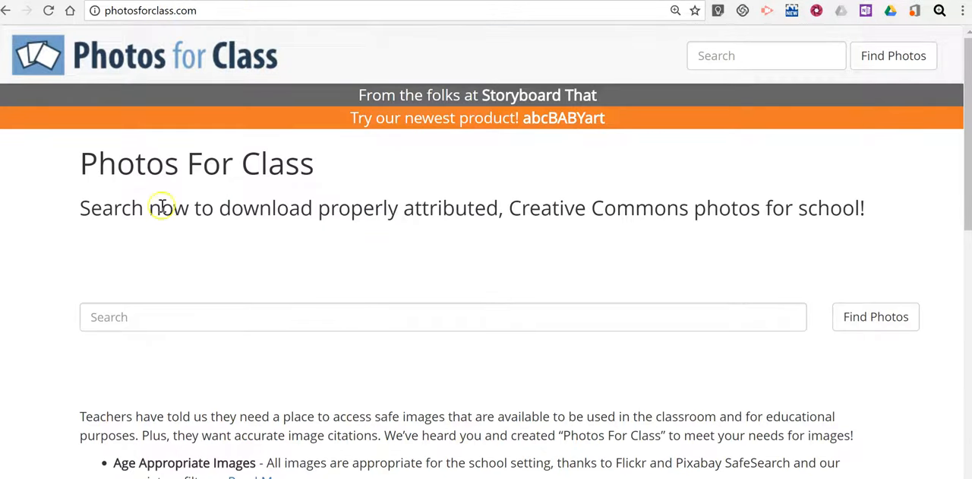
- Search Photos for Class for 'cat' and browse the Creative Commons photo results
{"action": "type", "text": "cat"}
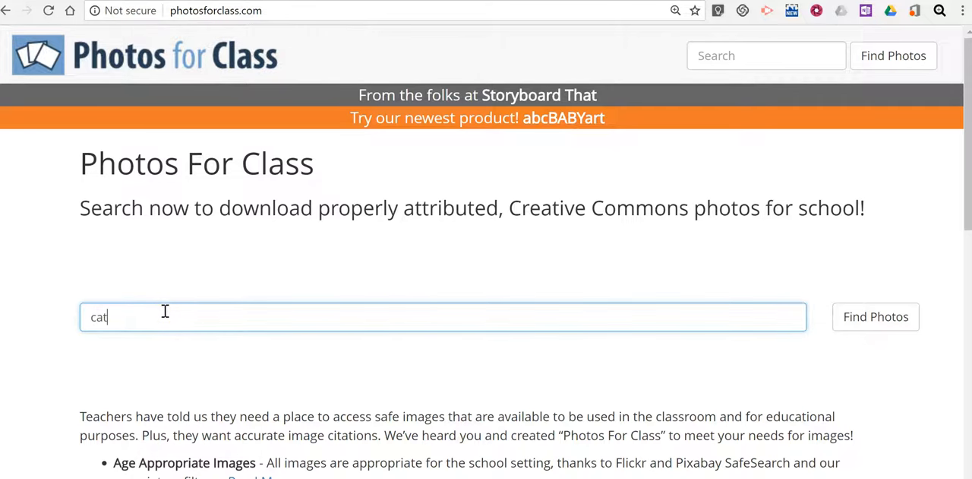
{"action": "left_click", "coordinate": [875, 316]}
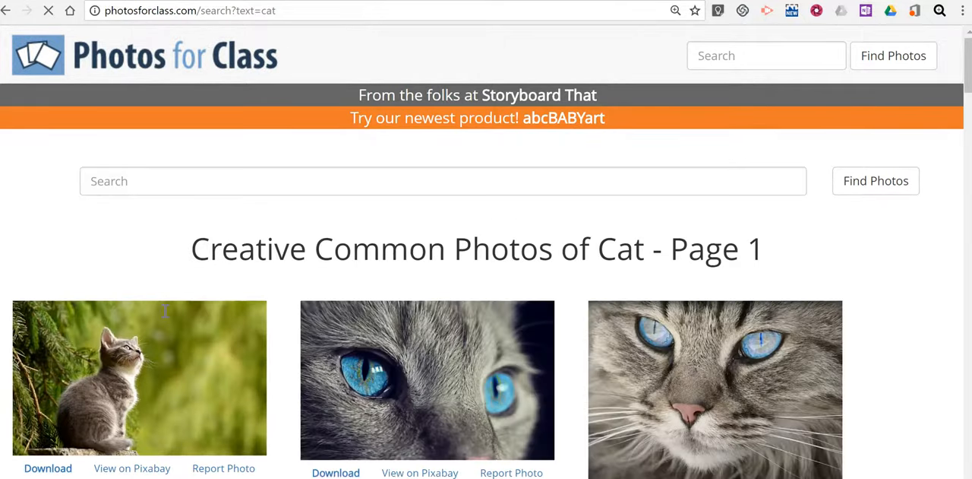
{"action": "scroll", "scroll_direction": "down", "scroll_amount": 3}
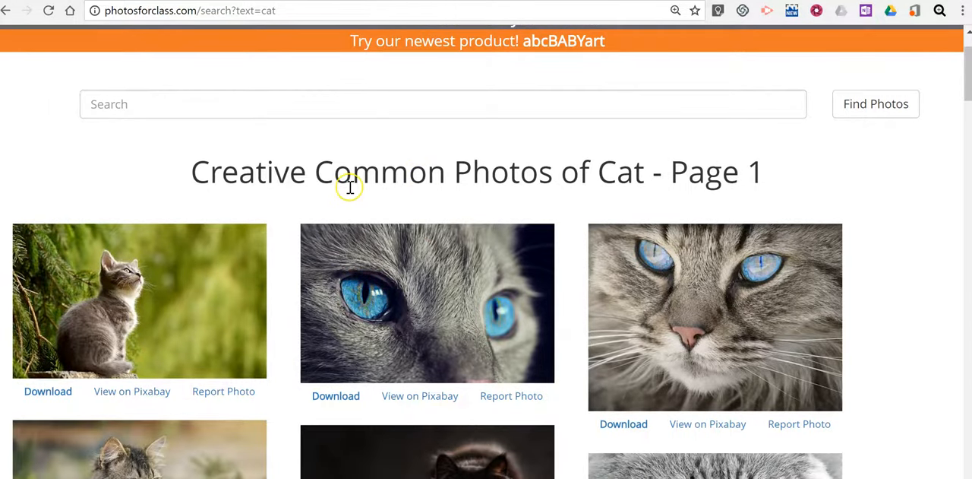
{"action": "scroll", "scroll_direction": "down", "scroll_amount": 3}
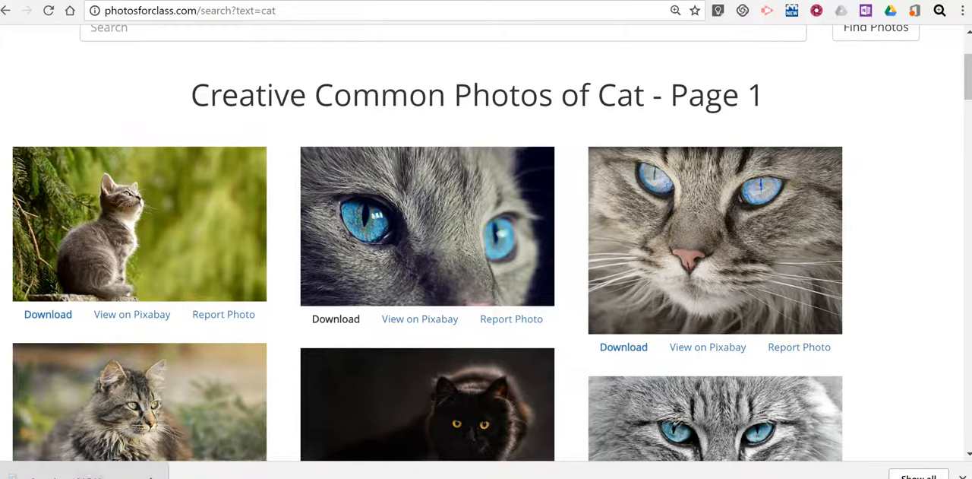
- Download the blue-eyed cat photo with its attribution text
{"action": "left_click", "coordinate": [334, 319]}
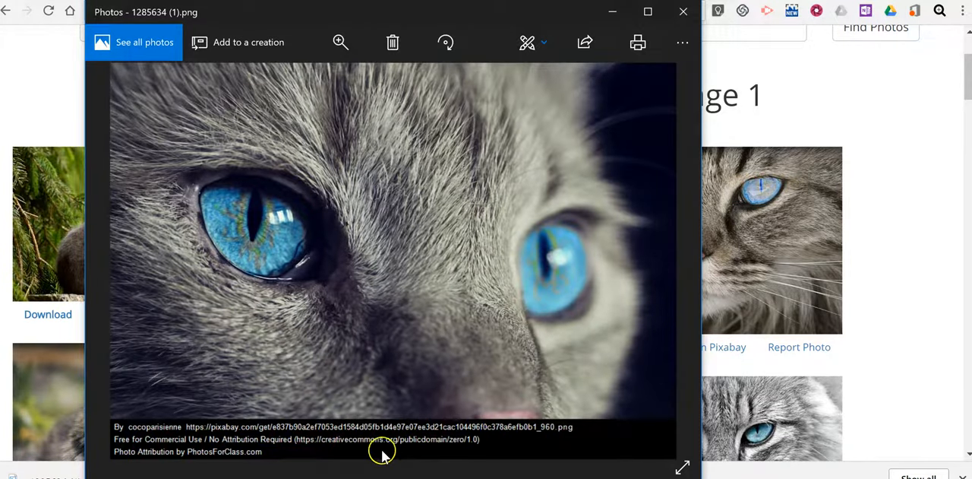
{"action": "mouse_move", "coordinate": [179, 459]}
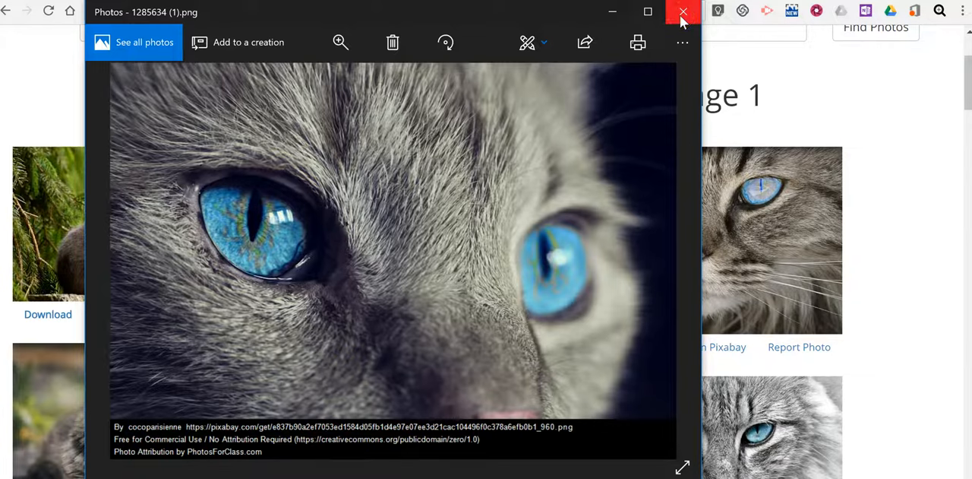
- Close the Windows Photos viewer to return to the cat results
{"action": "left_click", "coordinate": [680, 12]}
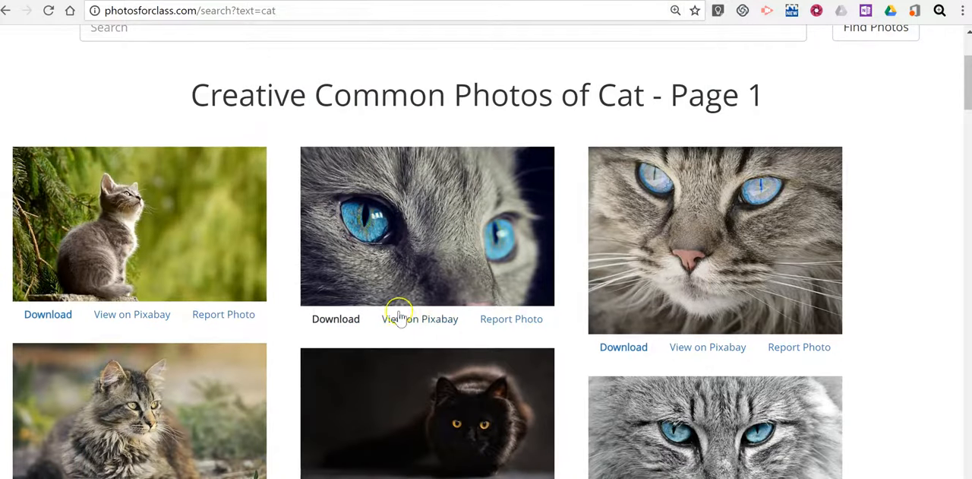
{"action": "mouse_move", "coordinate": [440, 264]}
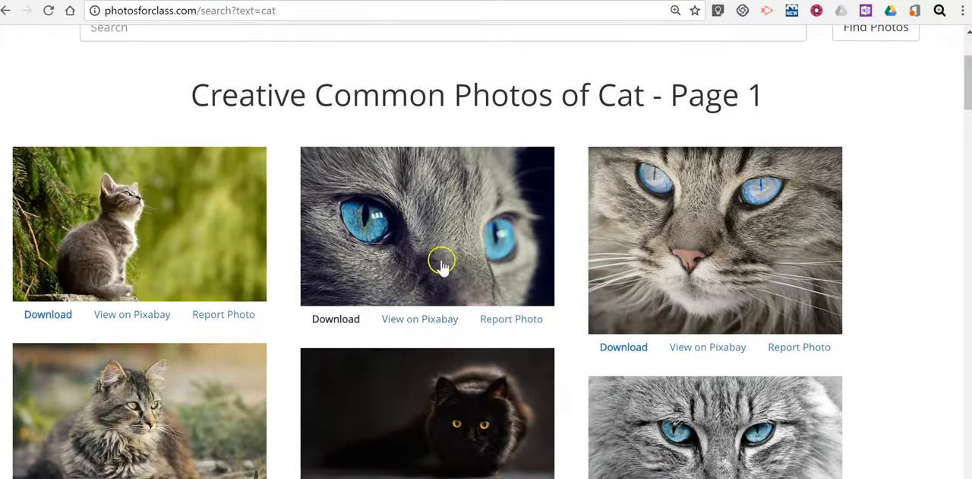
{"action": "mouse_move", "coordinate": [429, 289]}
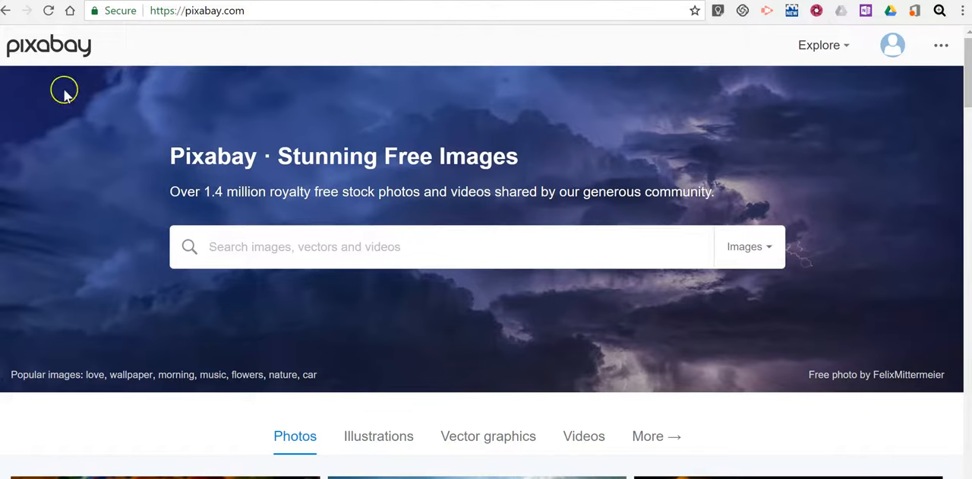
{"action": "mouse_move", "coordinate": [413, 280]}
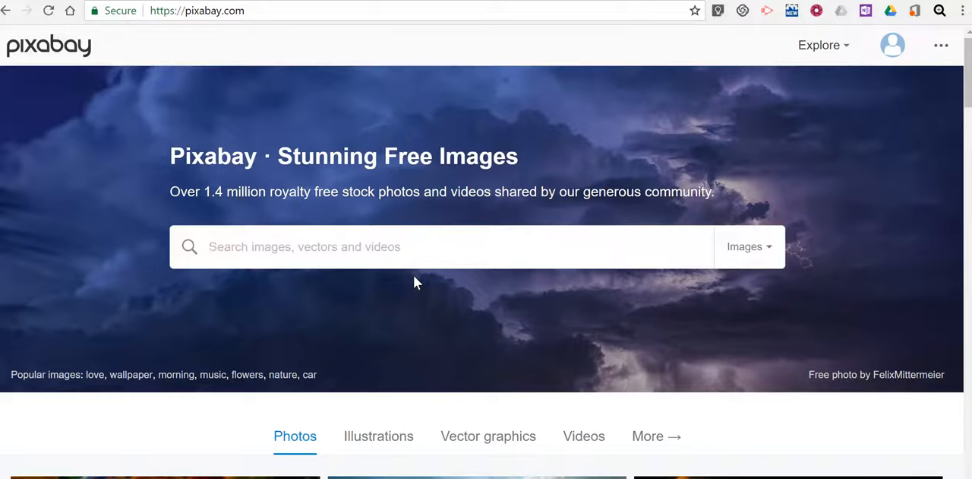
- Search Pixabay for 'puppy' and view the 4,689 free image results
{"action": "type", "text": "puppy"}
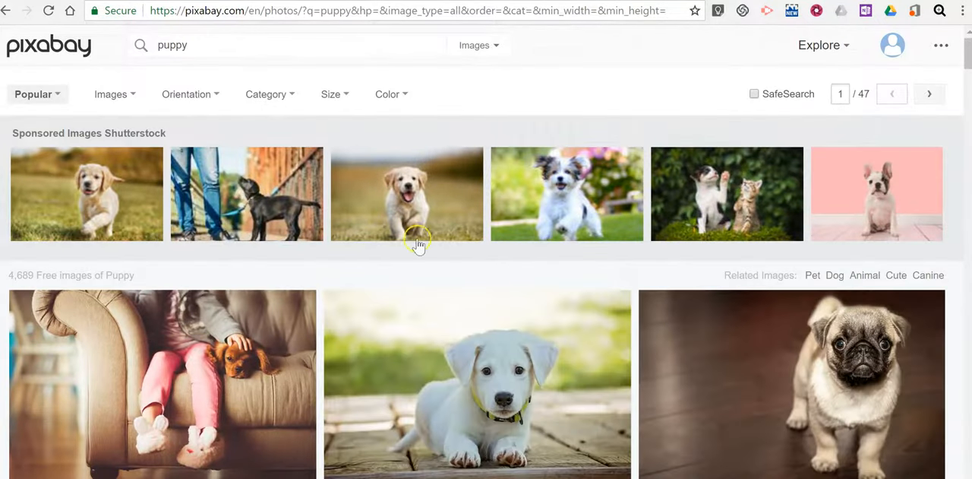
{"action": "mouse_move", "coordinate": [540, 173]}
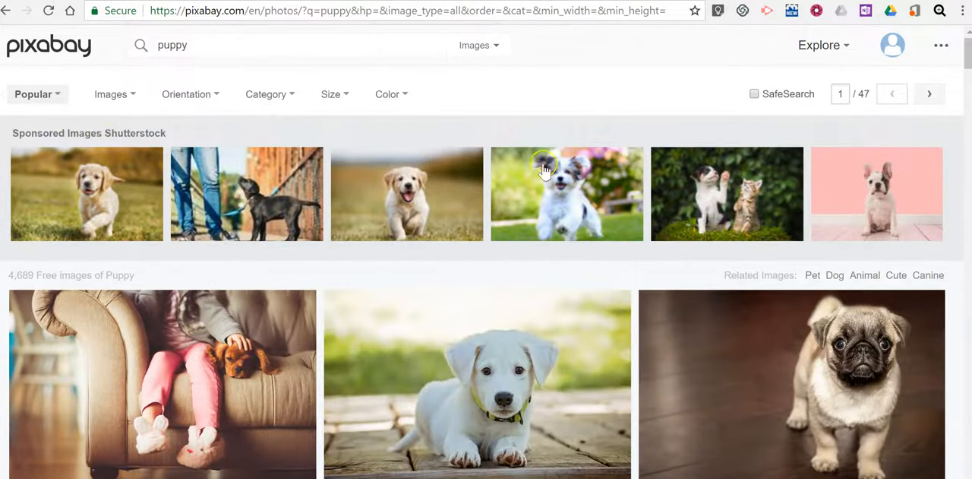
{"action": "mouse_move", "coordinate": [55, 136]}
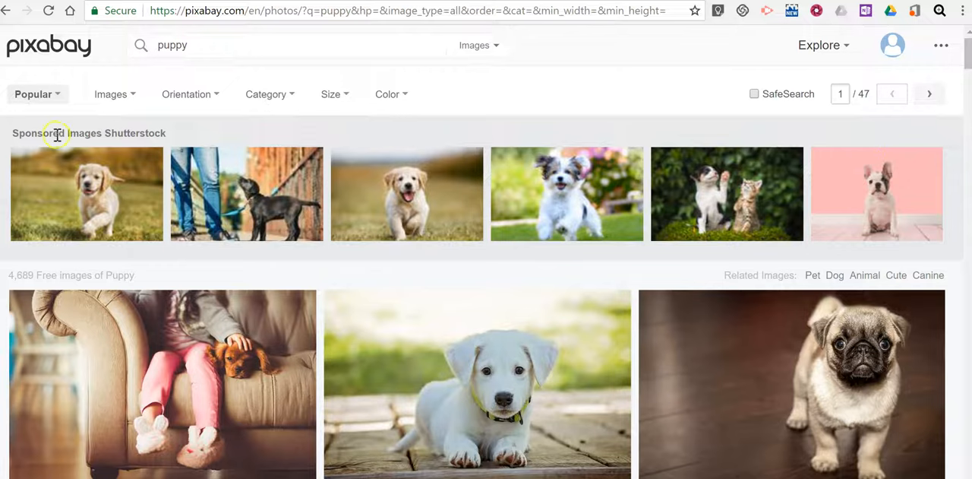
{"action": "mouse_move", "coordinate": [459, 206]}
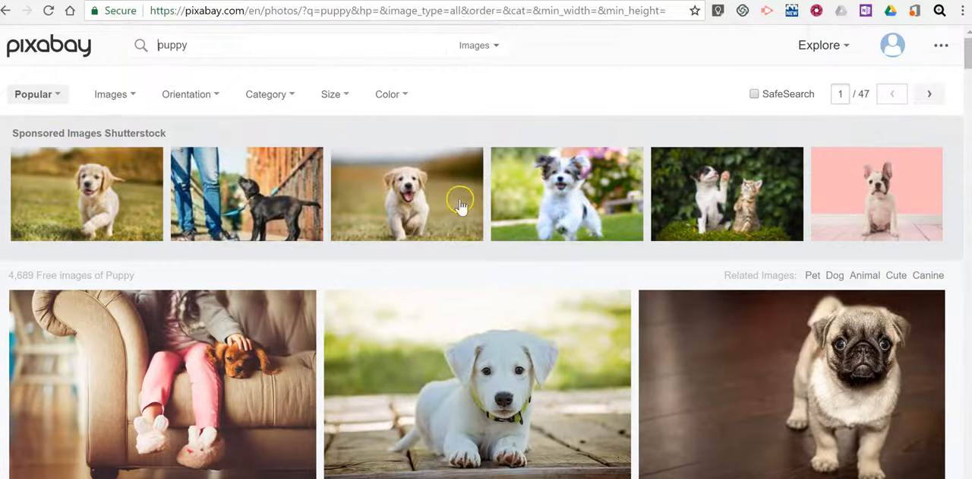
{"action": "mouse_move", "coordinate": [842, 213]}
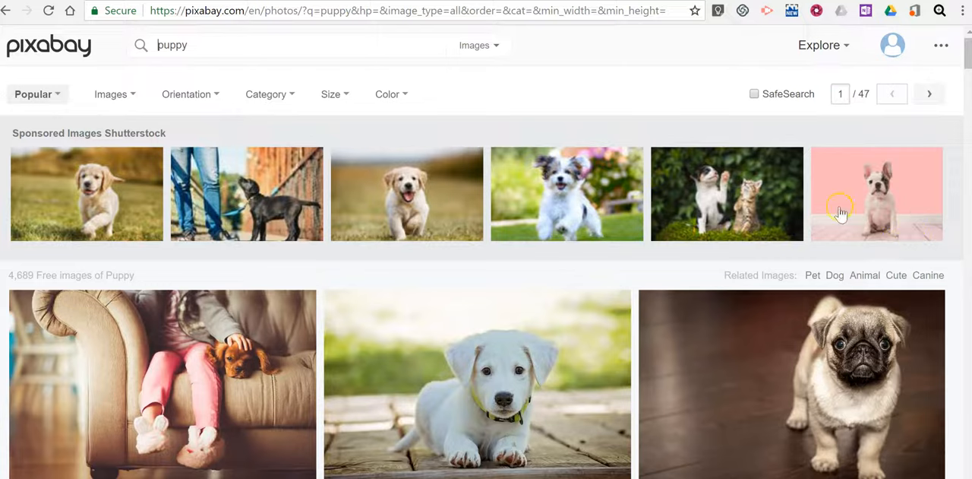
{"action": "scroll", "scroll_direction": "down", "scroll_amount": 3}
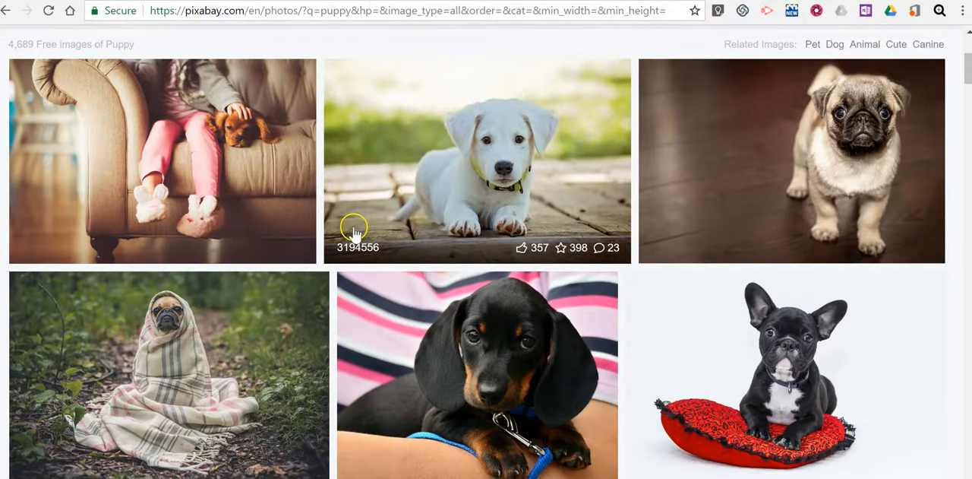
{"action": "mouse_move", "coordinate": [498, 158]}
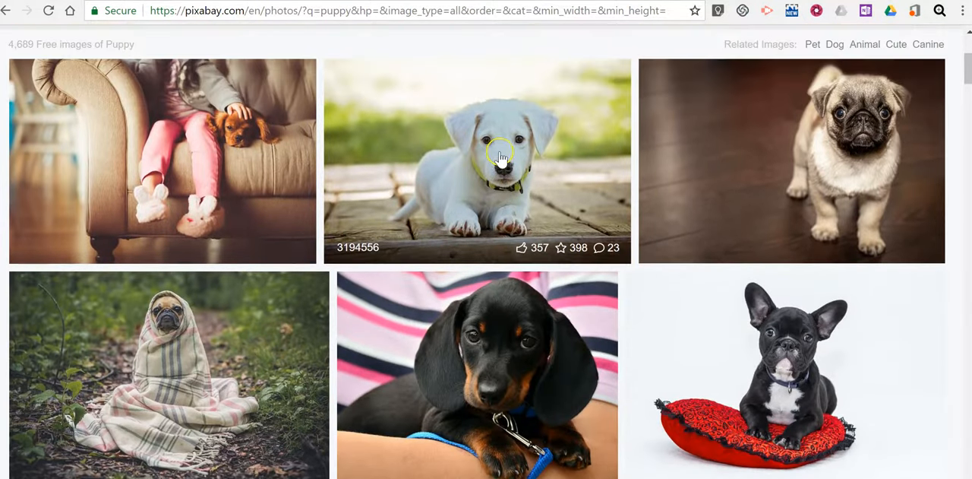
- View the white puppy's CC0 Pixabay page and request its free download
{"action": "left_click", "coordinate": [498, 155]}
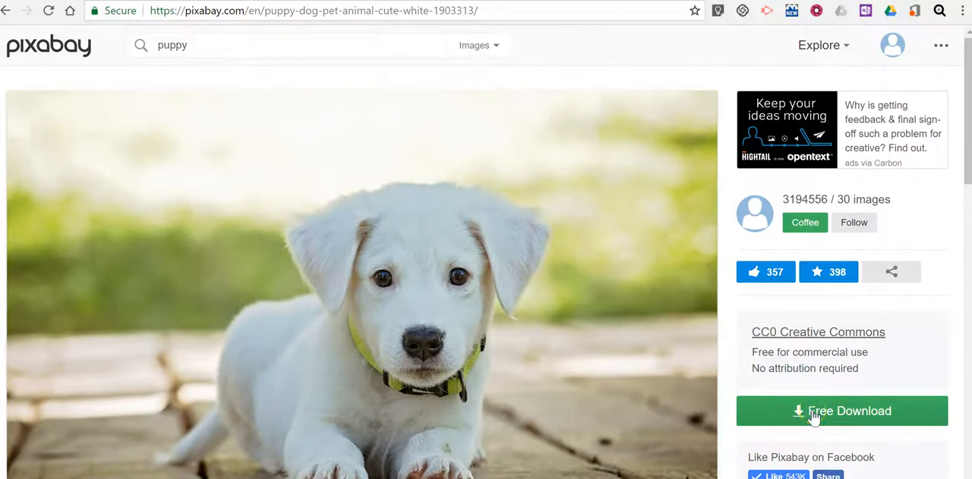
{"action": "left_click", "coordinate": [841, 410]}
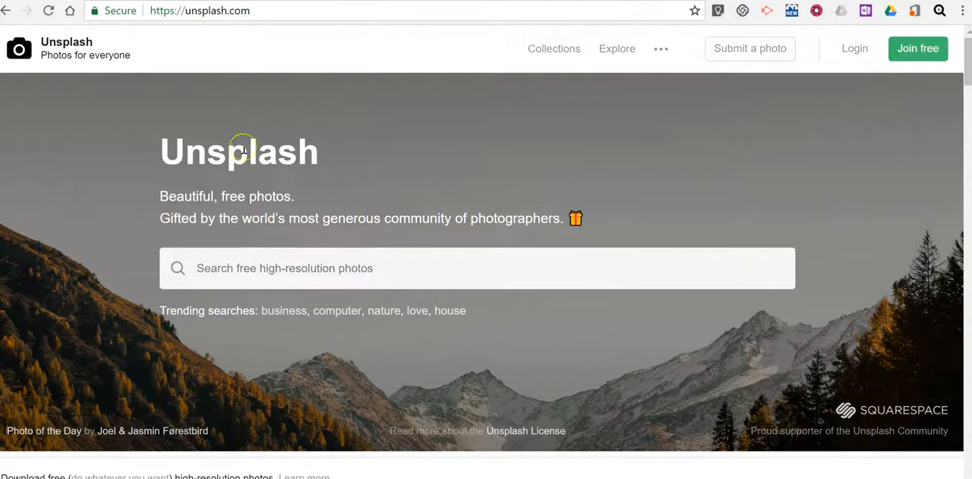
{"action": "mouse_move", "coordinate": [316, 293]}
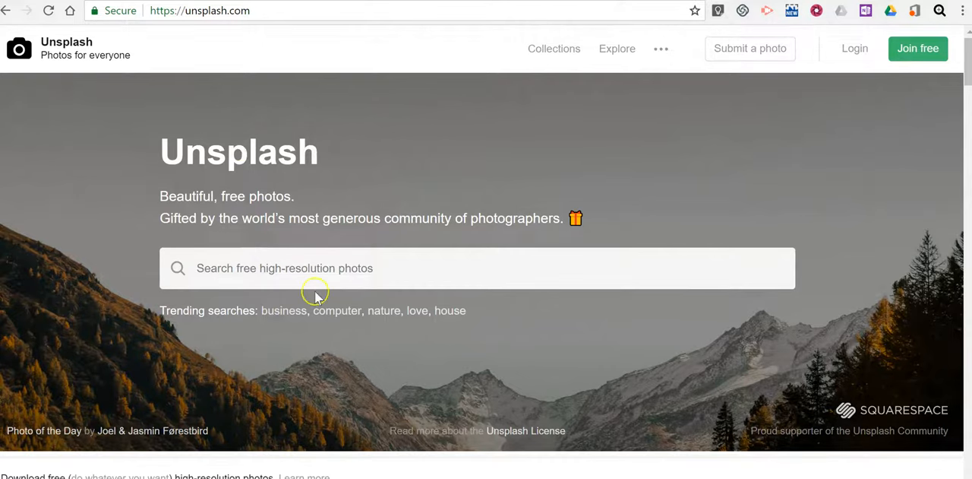
- Search Unsplash for 'puppy' and browse the 623 free puppy pictures
{"action": "scroll", "scroll_direction": "down", "scroll_amount": 3}
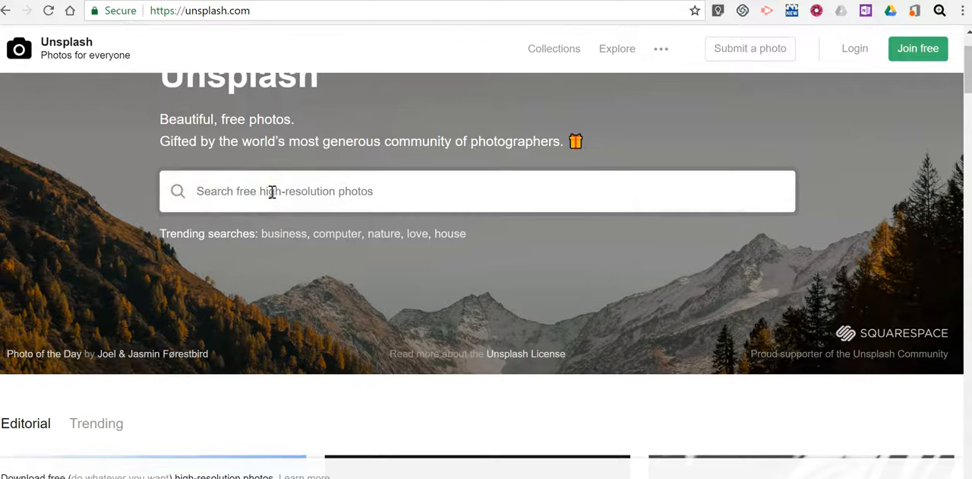
{"action": "type", "text": "pupp"}
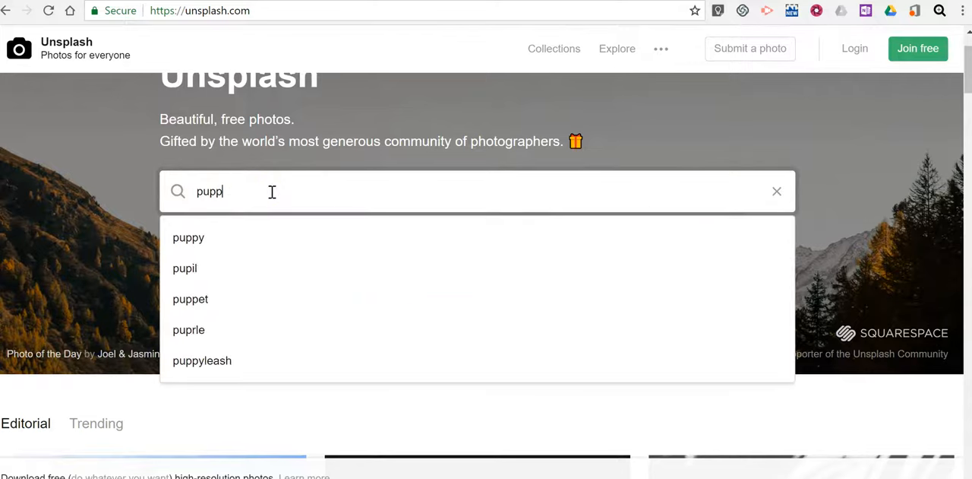
{"action": "left_click", "coordinate": [188, 237]}
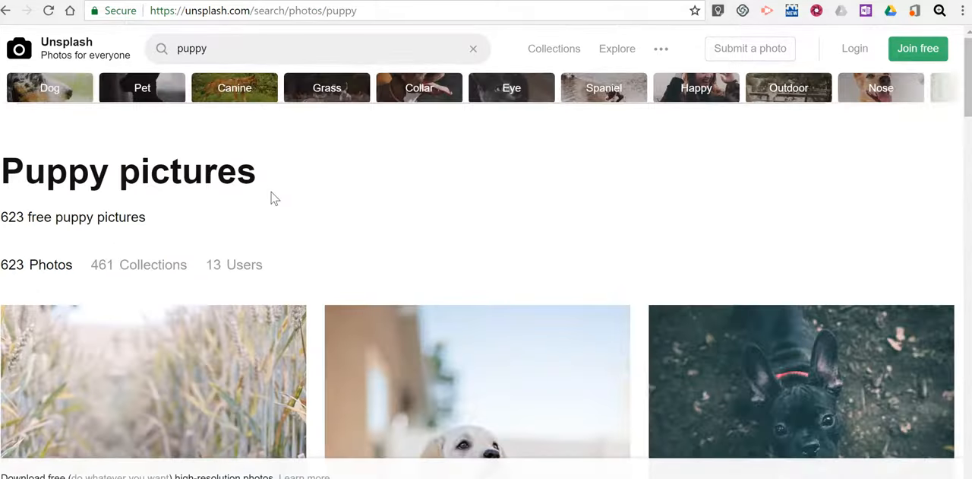
{"action": "scroll", "scroll_direction": "down", "scroll_amount": 3}
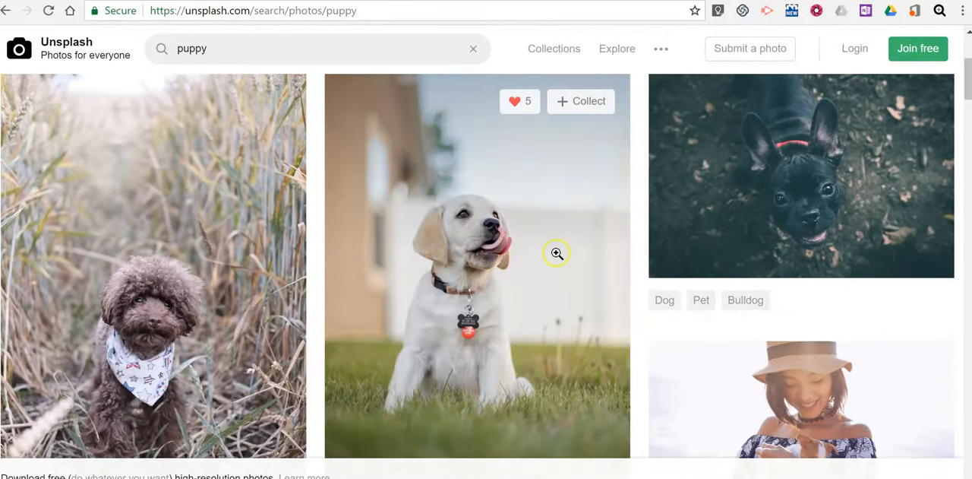
{"action": "scroll", "scroll_direction": "down", "scroll_amount": 3}
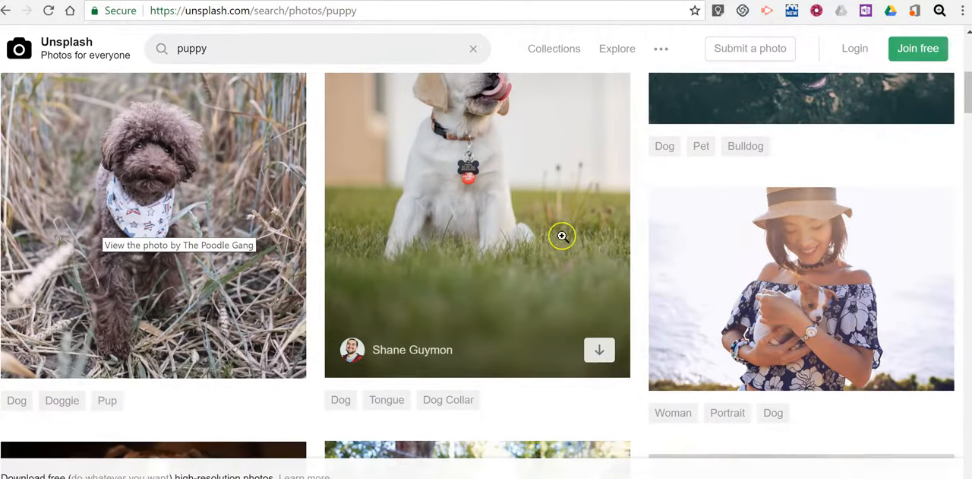
{"action": "mouse_move", "coordinate": [499, 196]}
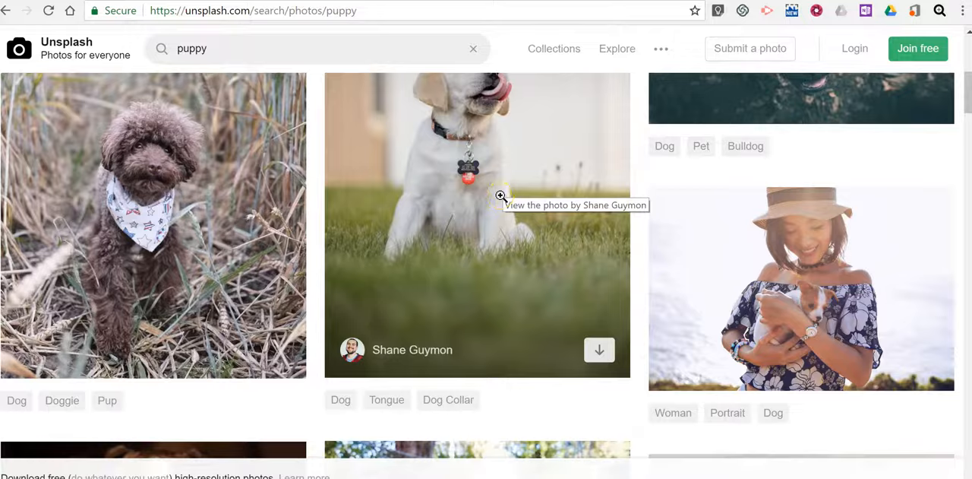
- View Shane Guymon's puppy-on-grass photo enlarged and browse its related photos
{"action": "left_click", "coordinate": [499, 194]}
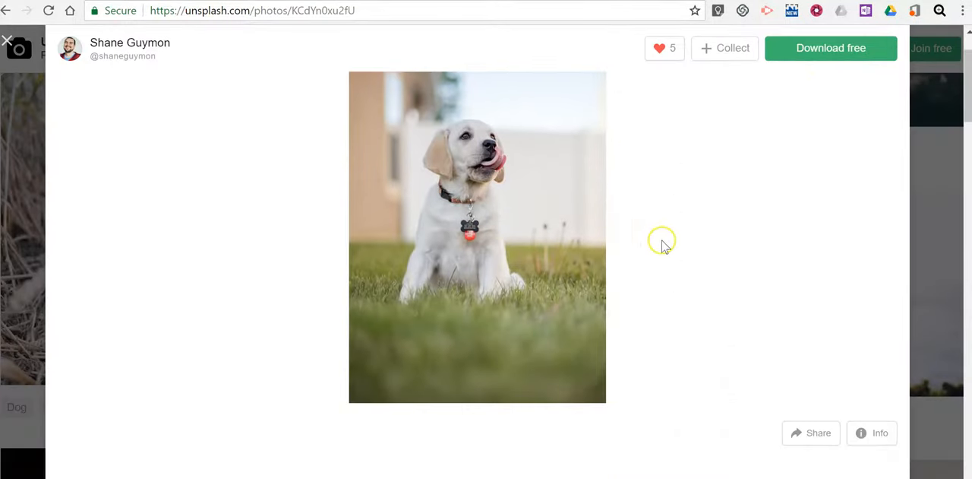
{"action": "scroll", "scroll_direction": "down", "scroll_amount": 3}
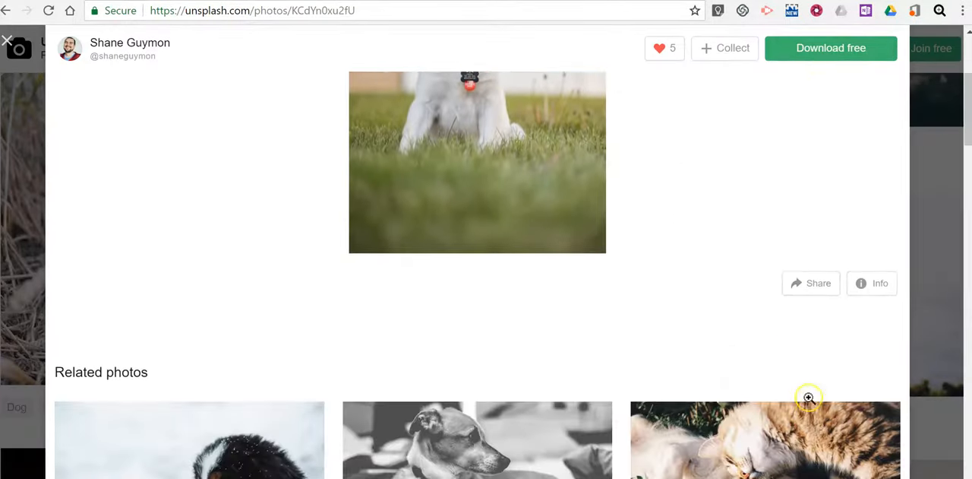
{"action": "left_click", "coordinate": [812, 283]}
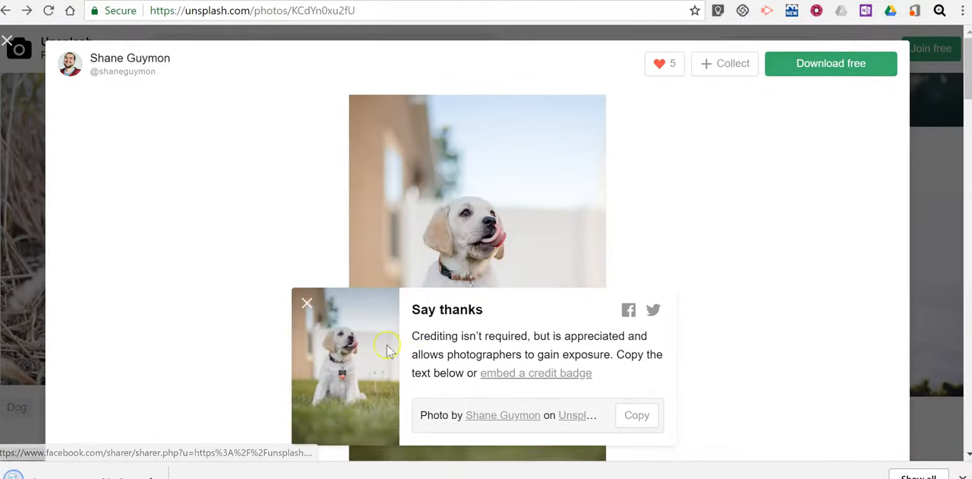
{"action": "mouse_move", "coordinate": [454, 350]}
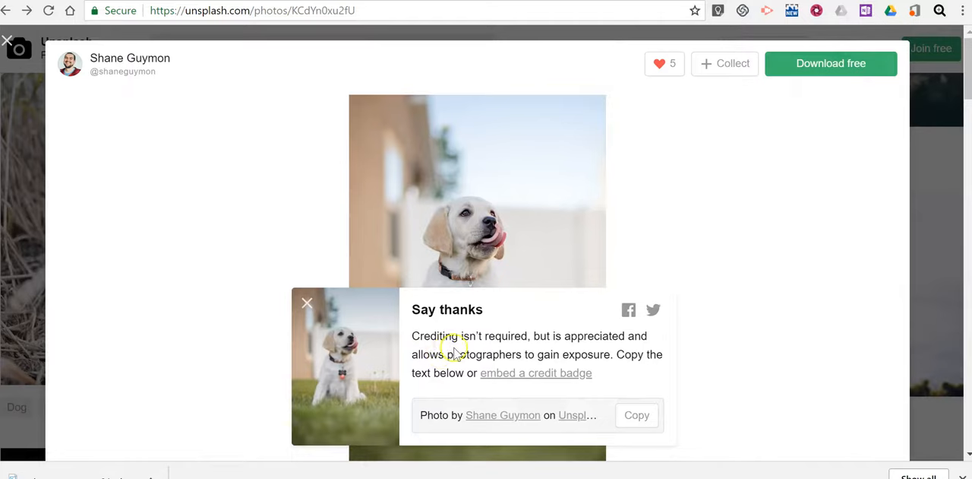
{"action": "mouse_move", "coordinate": [591, 377]}
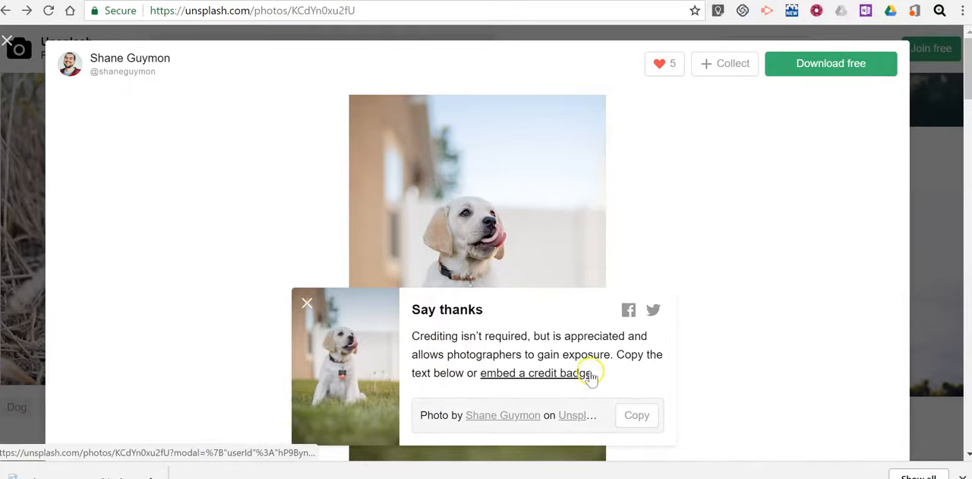
{"action": "mouse_move", "coordinate": [554, 401]}
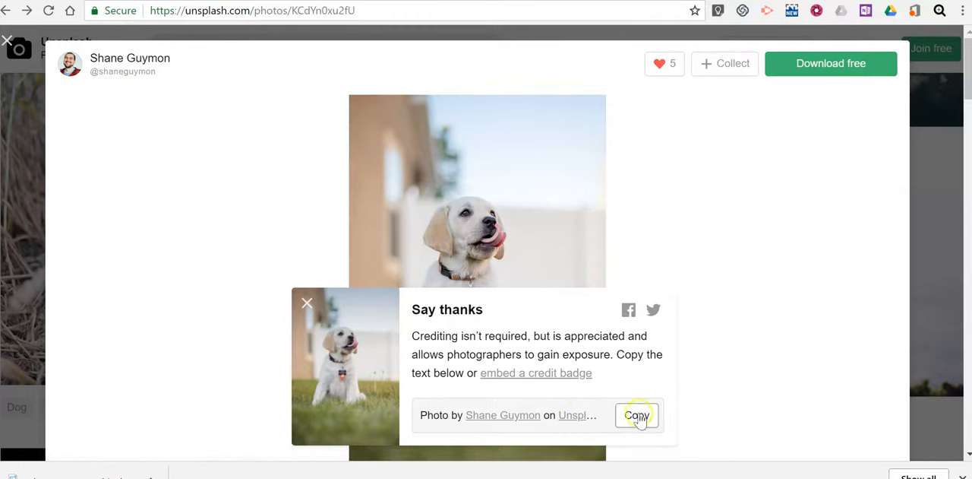
- Copy the Shane Guymon attribution line from the Say thanks prompt
{"action": "left_click", "coordinate": [635, 415]}
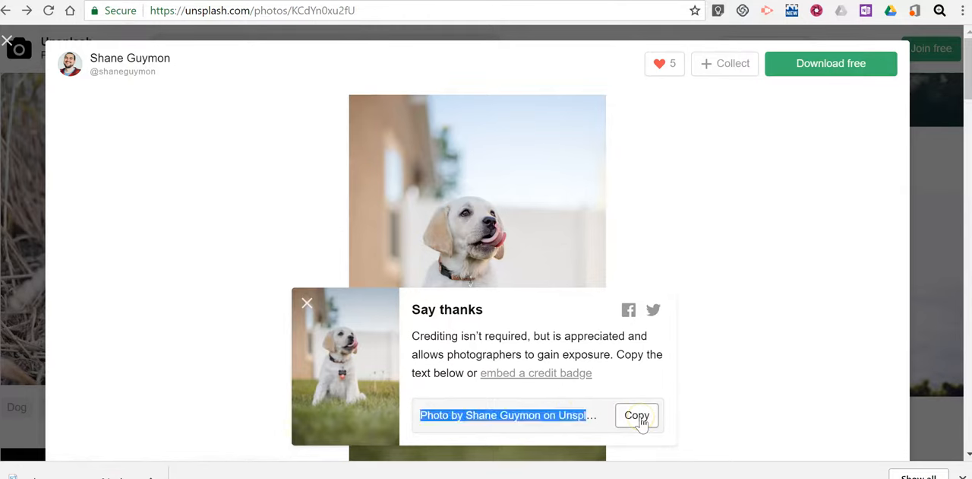